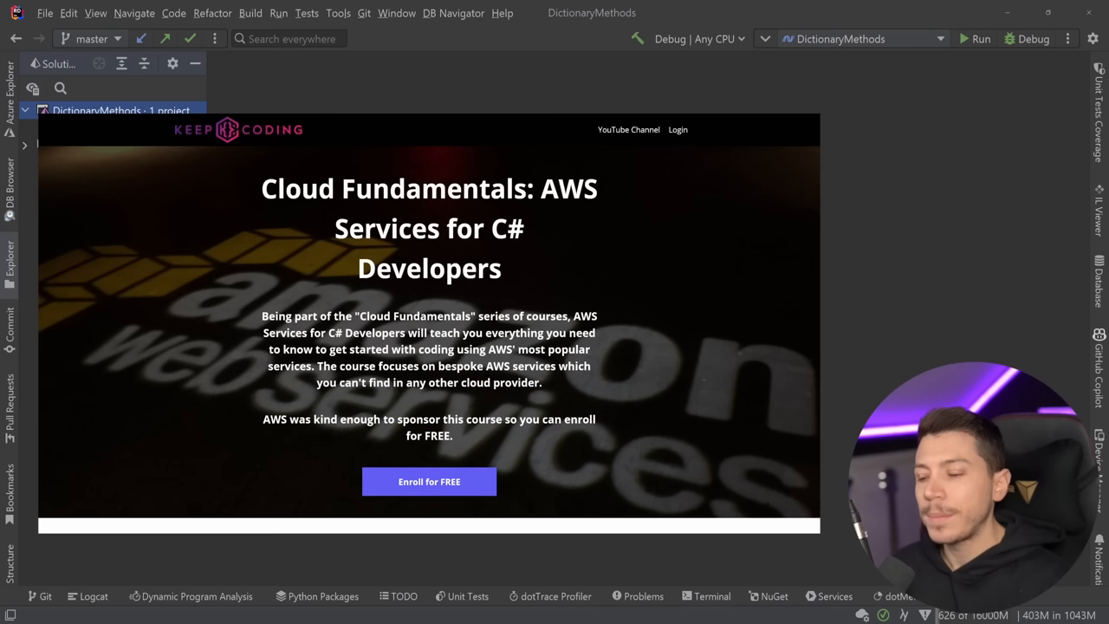
- Declare var exampleUrl holding the long nickchapsas.com course URL string in Program.cs
{"action": "scroll", "scroll_direction": "down", "scroll_amount": 3}
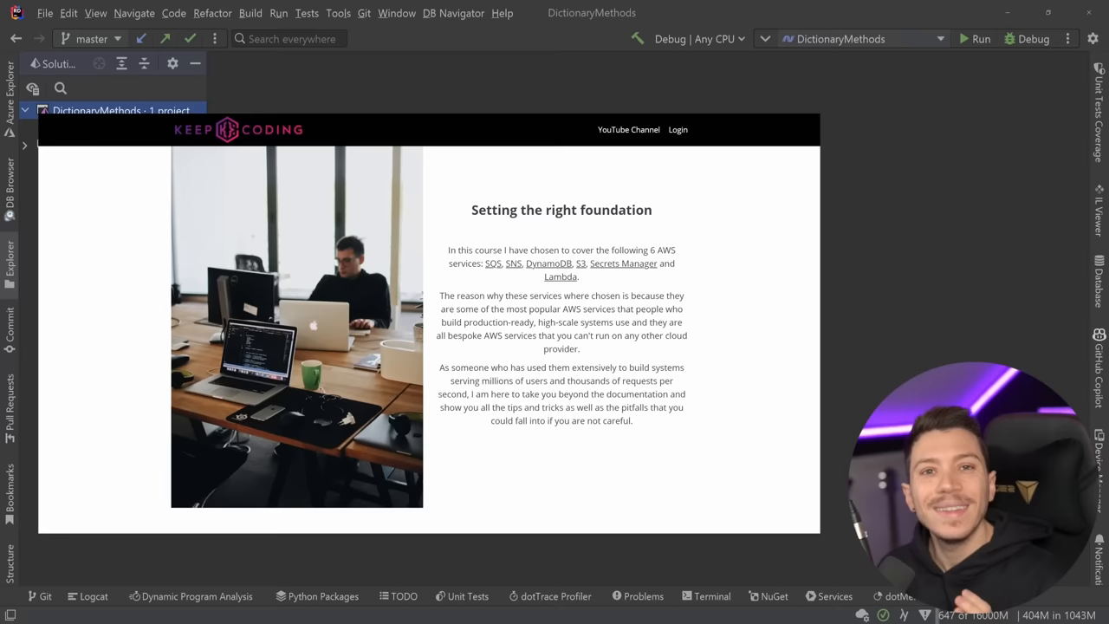
{"action": "scroll", "scroll_direction": "down", "scroll_amount": 3}
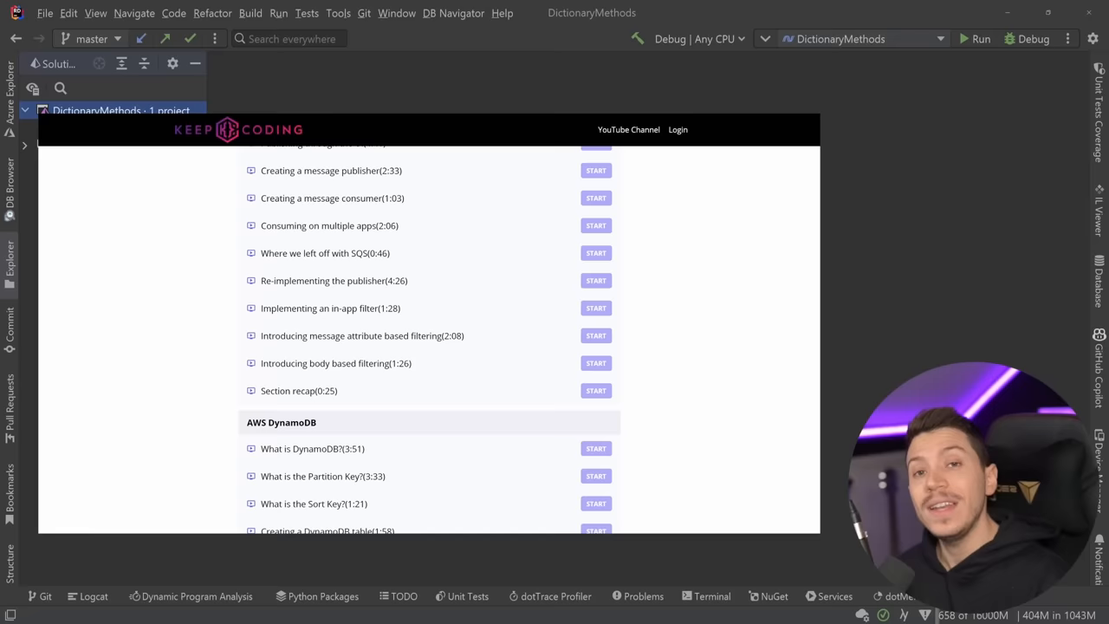
{"action": "scroll", "scroll_direction": "down", "scroll_amount": 3}
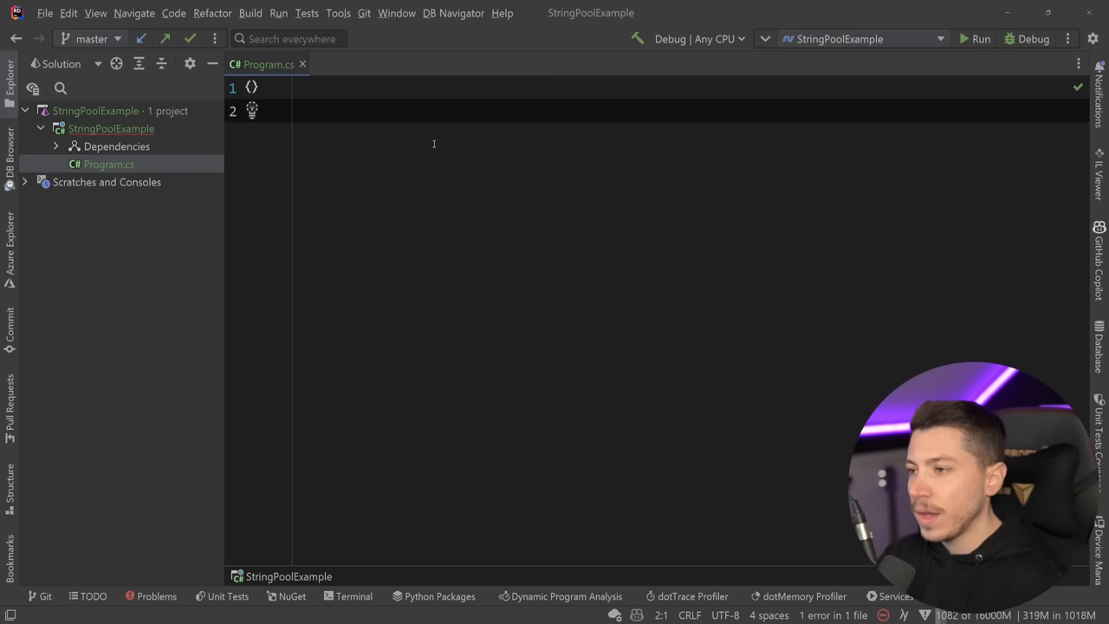
{"action": "type", "text": "var exampleUrl = \"https://nickchapsas.com/courses/cloud-fundamentals-aws-services-for-c-deve"}
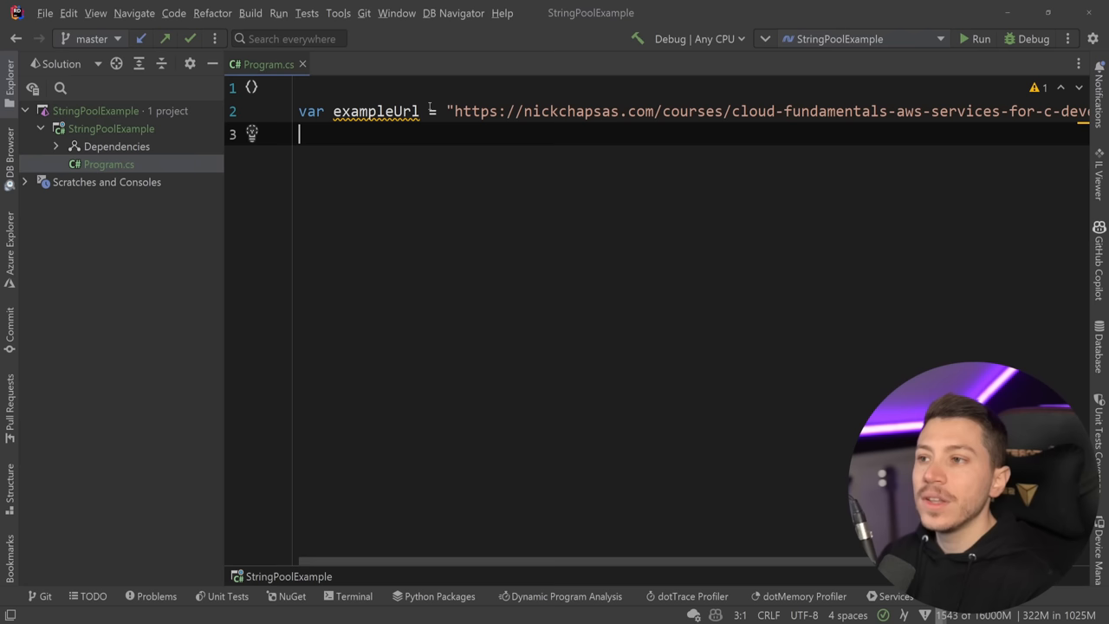
{"action": "double_click", "coordinate": [640, 111]}
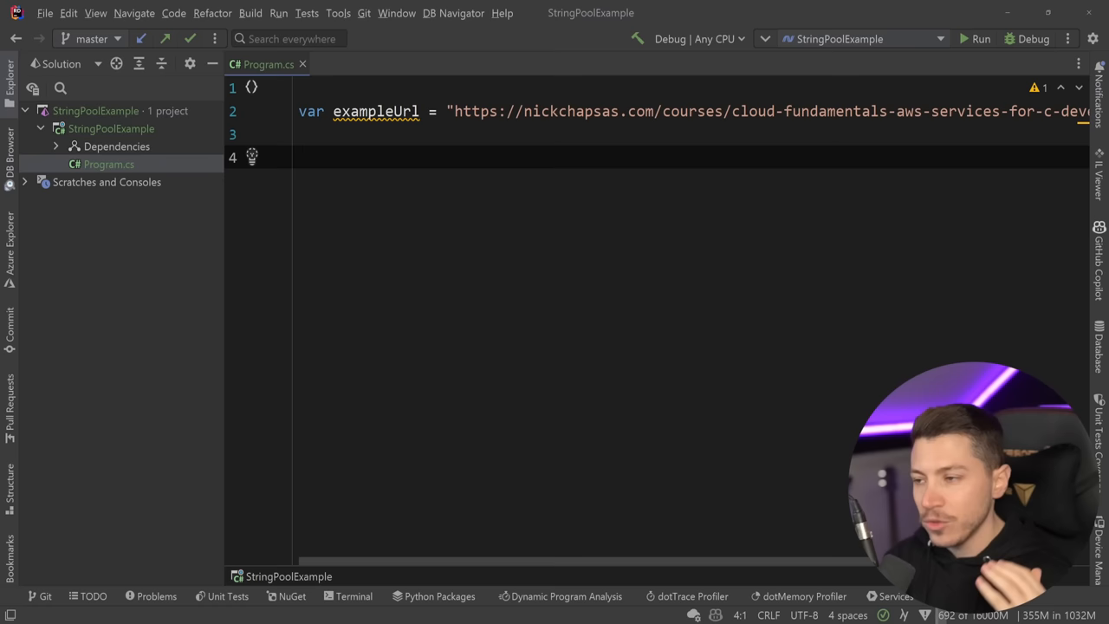
- Write GetHost using new Uri(url).Host and print GetHost(exampleUrl), outputting nickchapsas.com
{"action": "type", "text": "string GetHost(string url"}
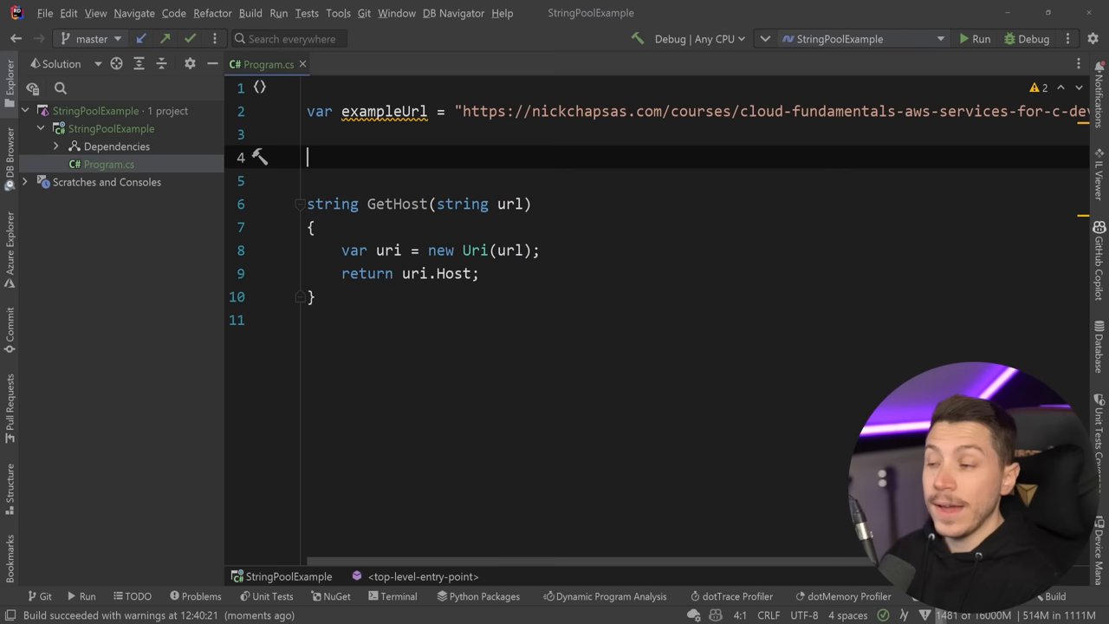
{"action": "type", "text": "Console.WriteLine(GetHost(exampleUrl));"}
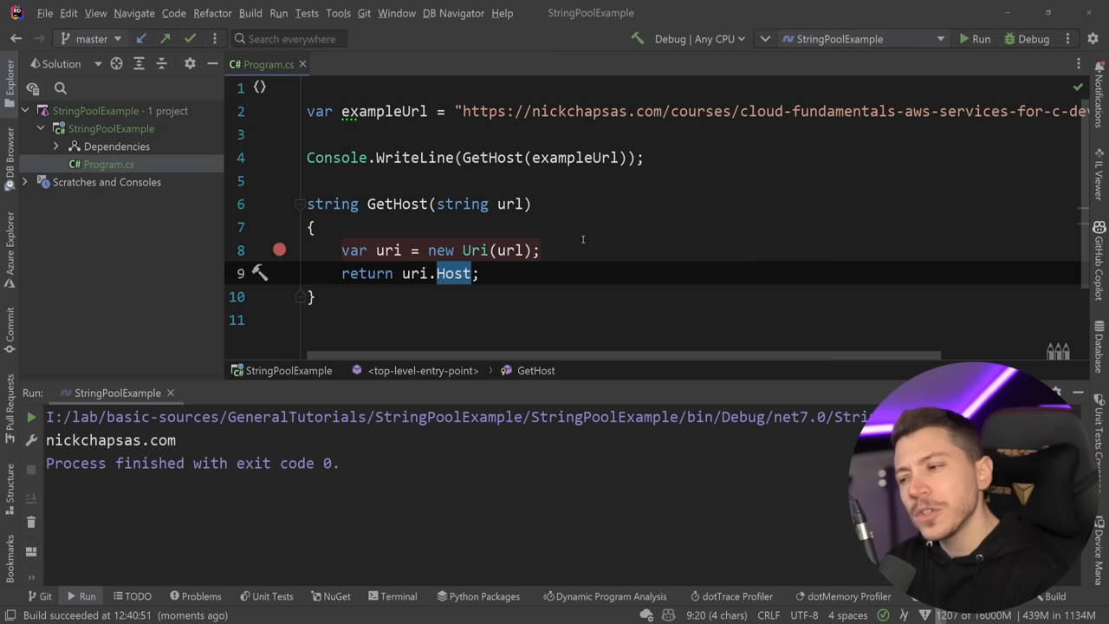
- Debug the program and find the nickchapsas.com string among the System.String instances in memory
{"action": "left_click", "coordinate": [980, 39]}
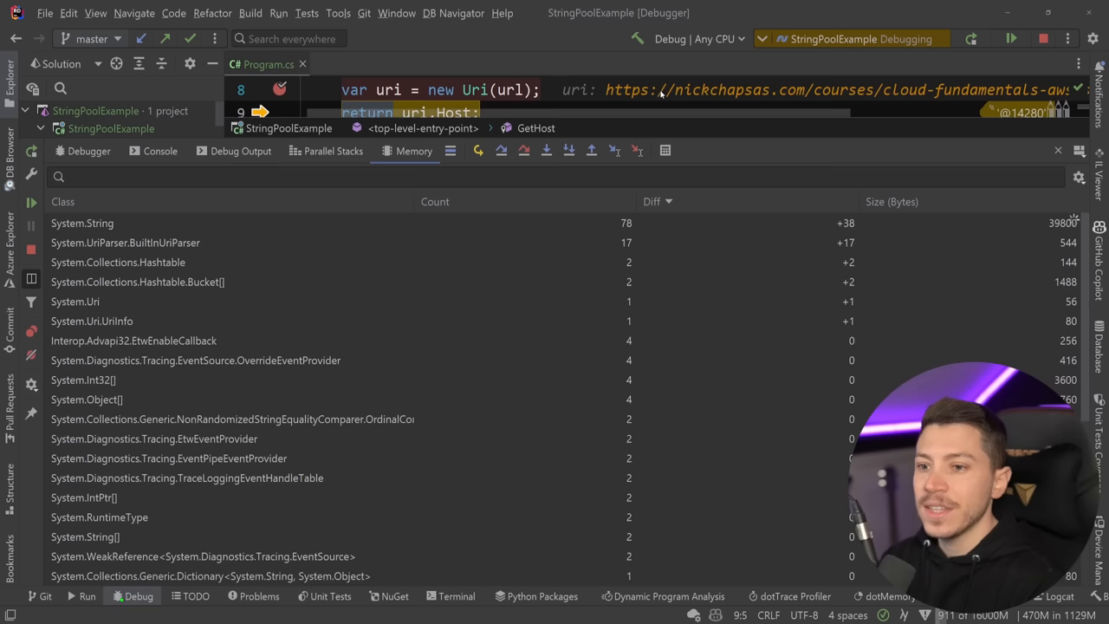
{"action": "left_click", "coordinate": [83, 163]}
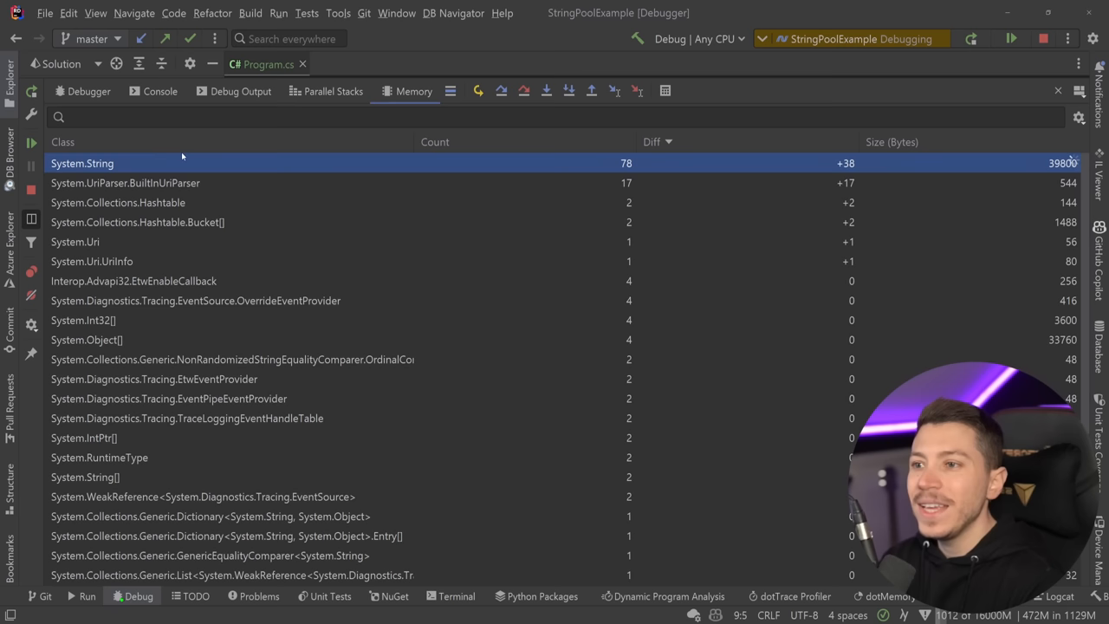
{"action": "double_click", "coordinate": [83, 163]}
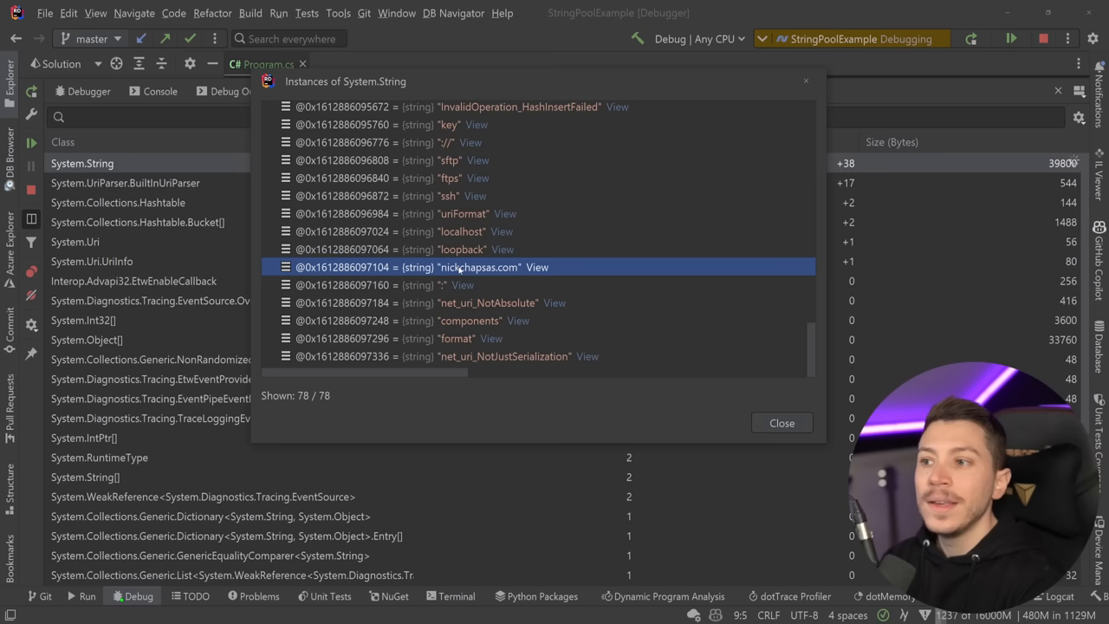
{"action": "left_click", "coordinate": [781, 423]}
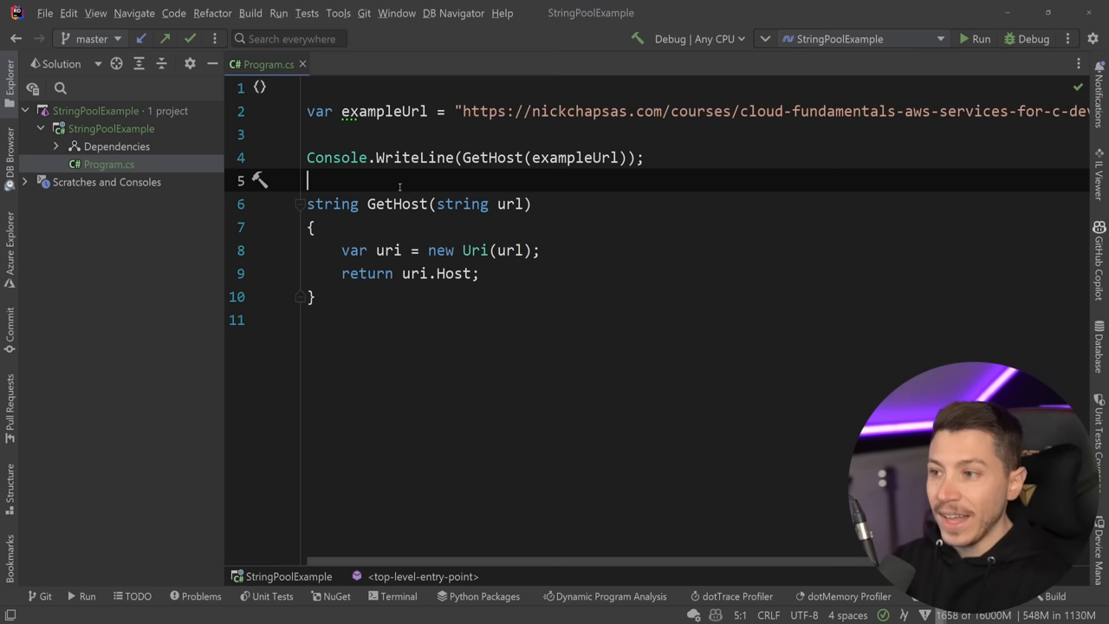
- Rewrite GetHost to parse the host with IndexOf("://") and Substring, then start debugging
{"action": "type", "text": "string"}
{"action": "left_click", "coordinate": [419, 203]}
{"action": "type", "text": "Simple"}
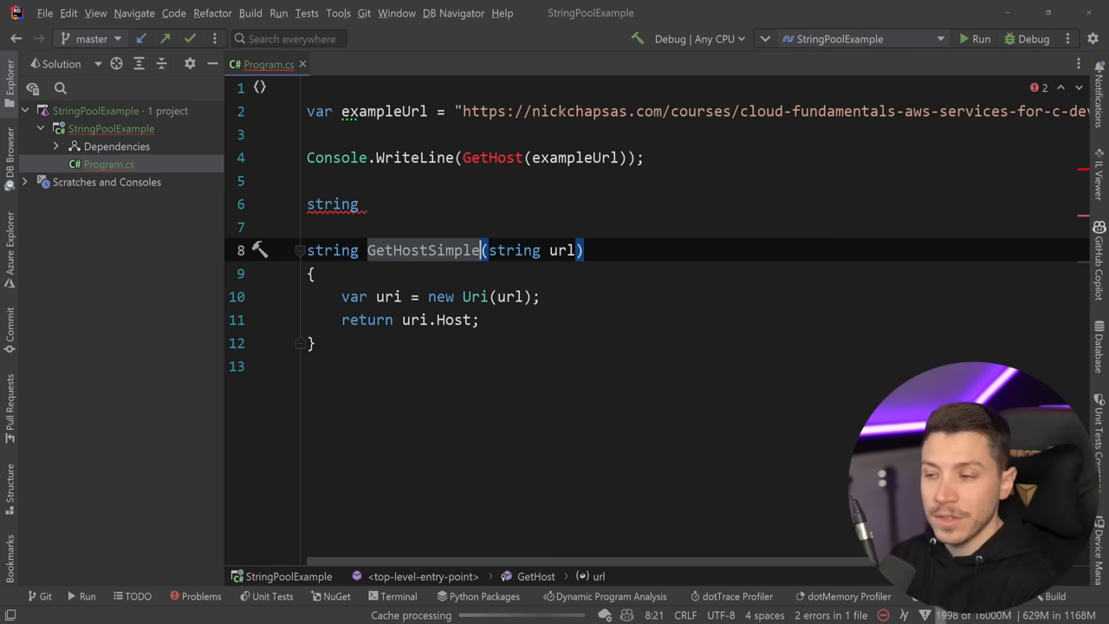
{"action": "type", "text": "GetHost(string url){}"}
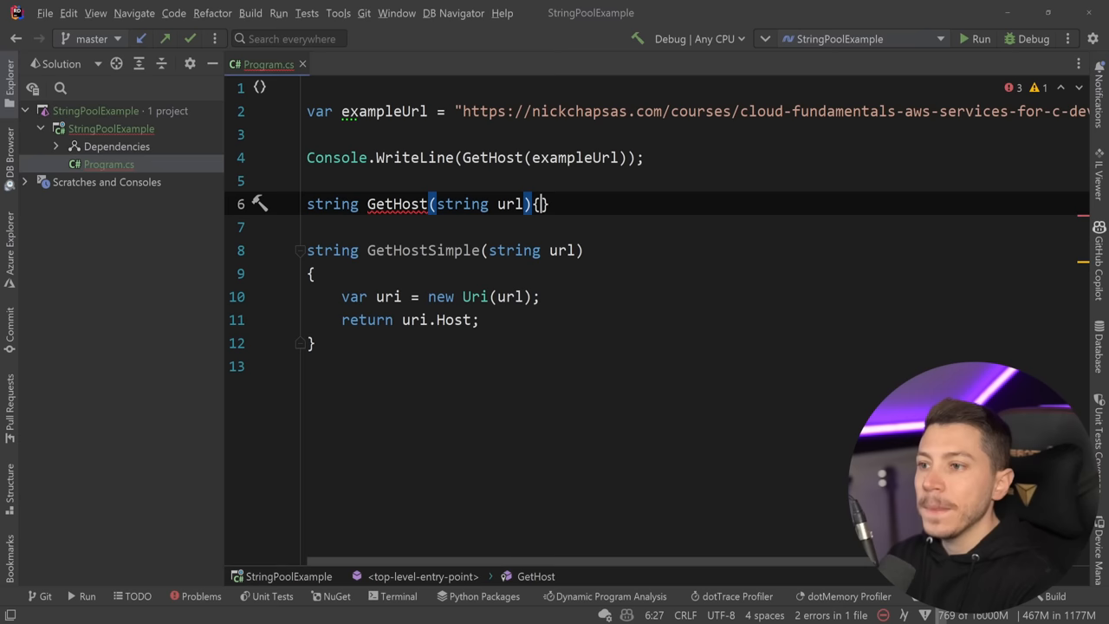
{"action": "type", "text": "var prefixOffset = url.IndexOf(\"://\", StringComparison.Ordinal);"}
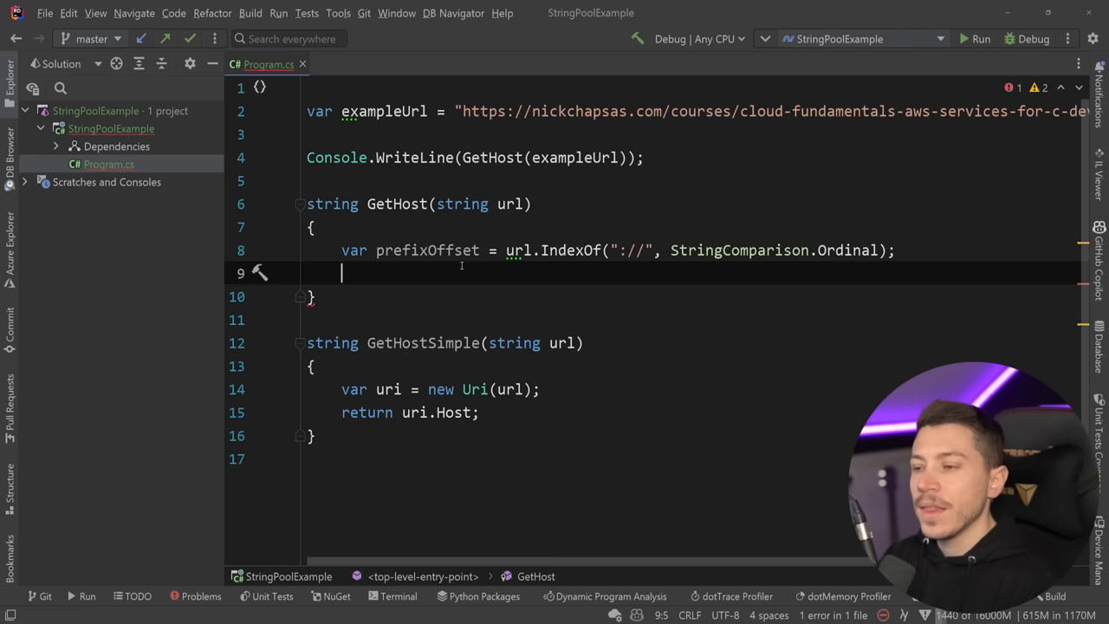
{"action": "type", "text": "var startIndex = prefixOffset == -1 ? 0 : prefixOffset + 3;"}
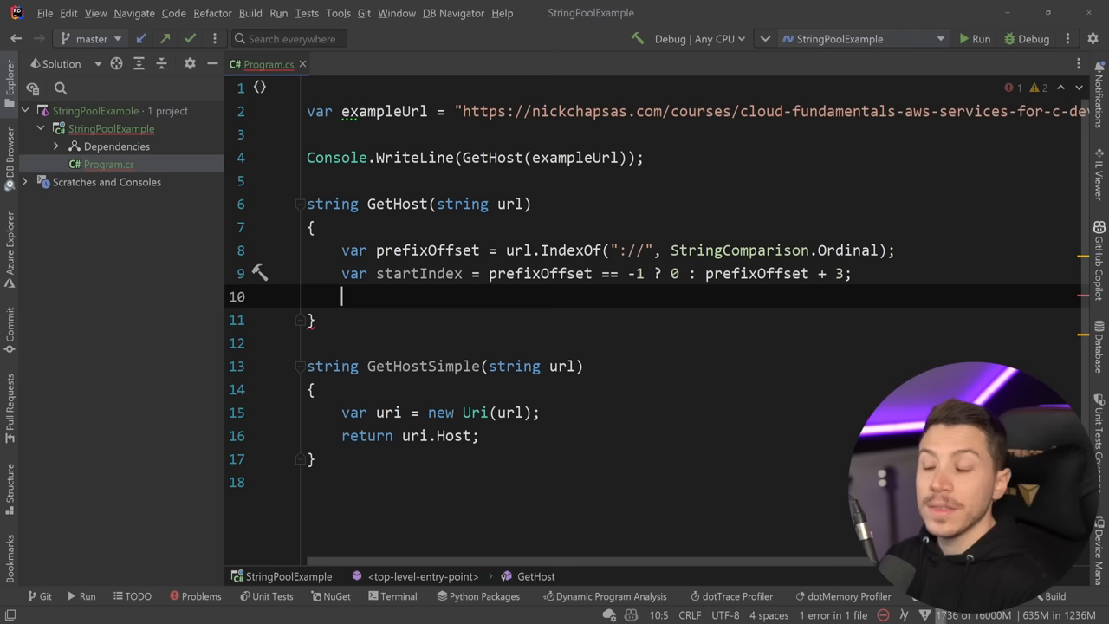
{"action": "type", "text": "var endIndex = url.Substring(startIndex).IndexOf('/');"}
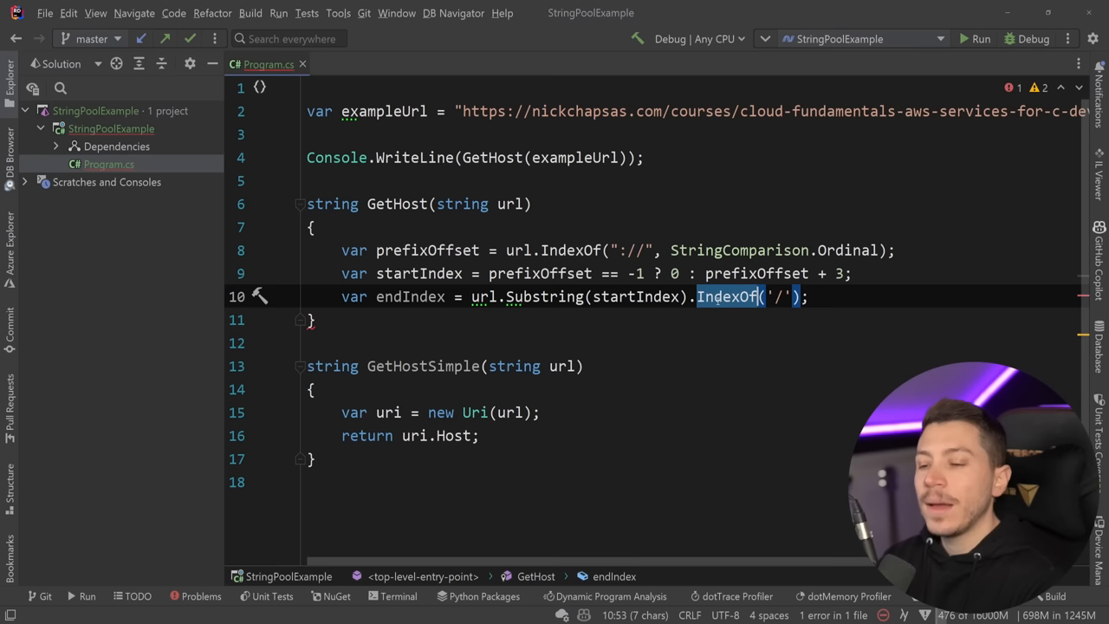
{"action": "type", "text": "return endIndex == -1 ? url.Substring(startIndex) : url.Substring(startIndex, endIndex);"}
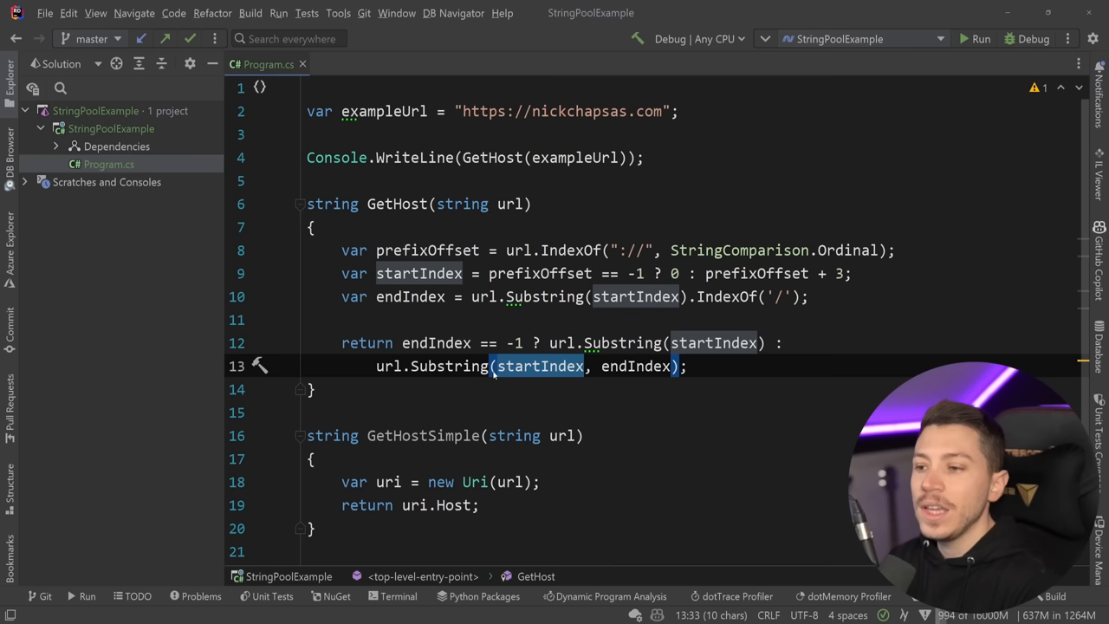
{"action": "left_click", "coordinate": [980, 38]}
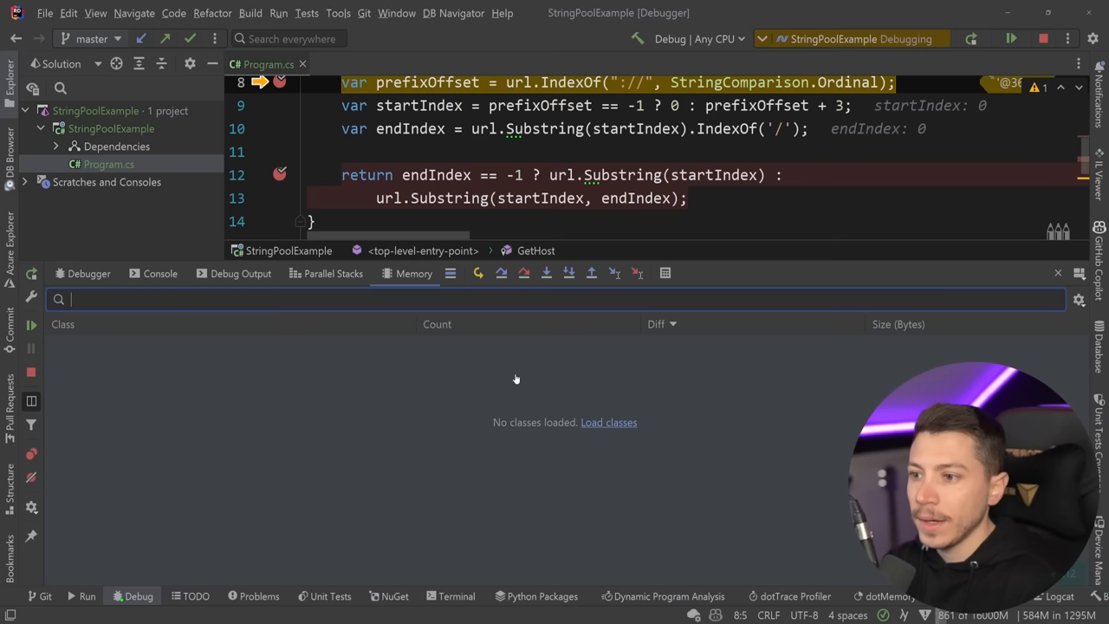
- Load classes in the Memory tab, showing 45 System.String objects, +4 since the last snapshot
{"action": "left_click", "coordinate": [609, 422]}
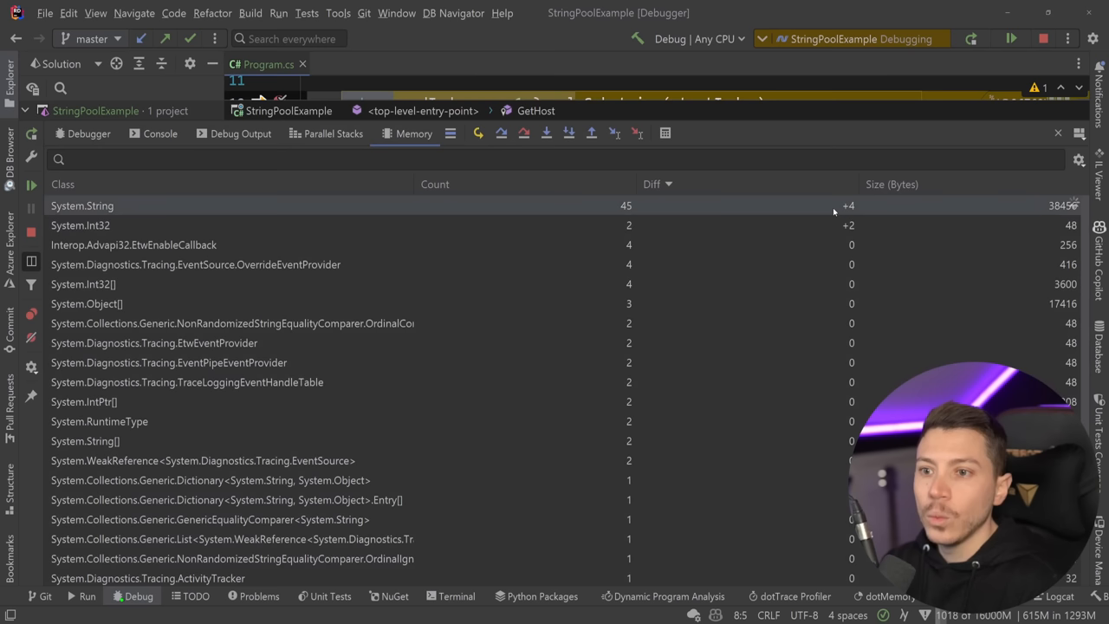
{"action": "mouse_move", "coordinate": [903, 213]}
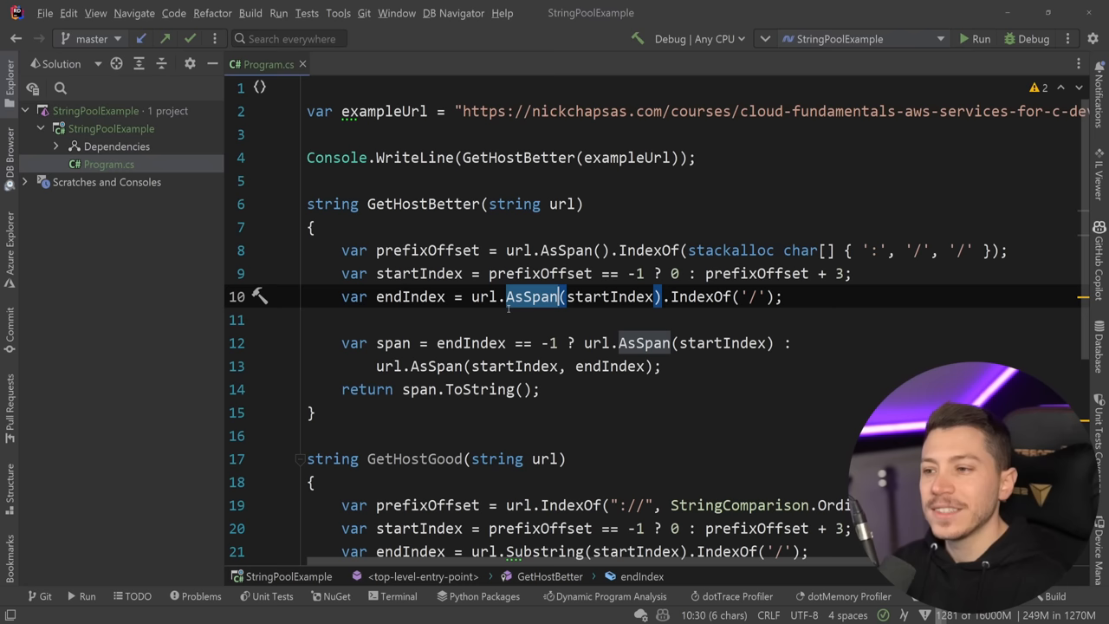
- Add span-based GetHostBetter using AsSpan and stackalloc, call it on exampleUrl, and open NuGet
{"action": "left_click", "coordinate": [979, 39]}
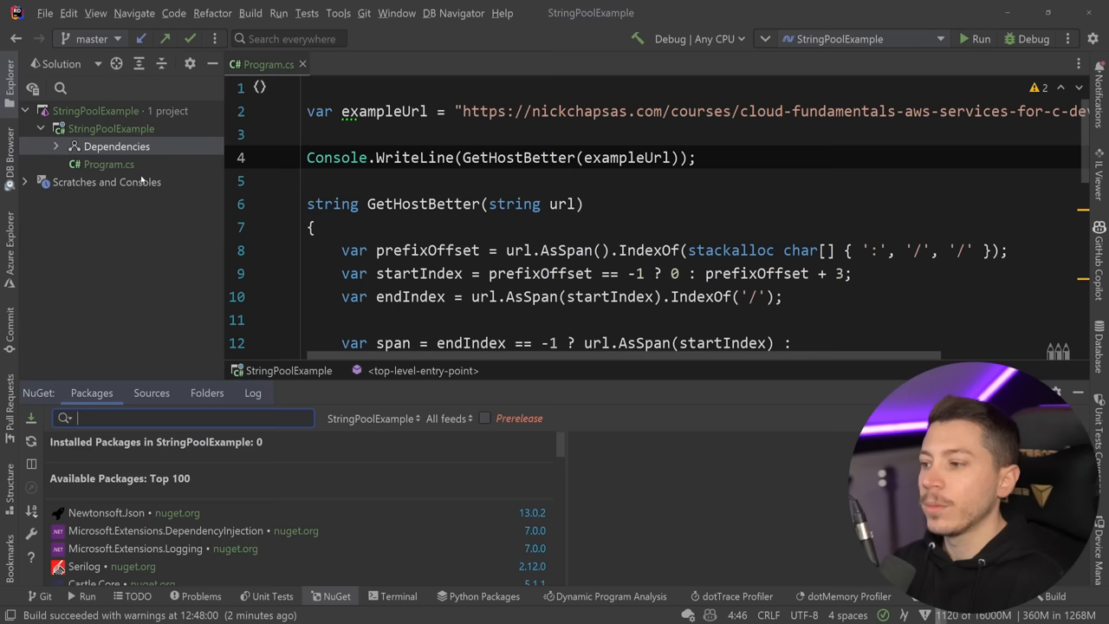
- Search 'communityt' in NuGet and install CommunityToolkit.HighPerformance 8.1.0
{"action": "type", "text": "communityt"}
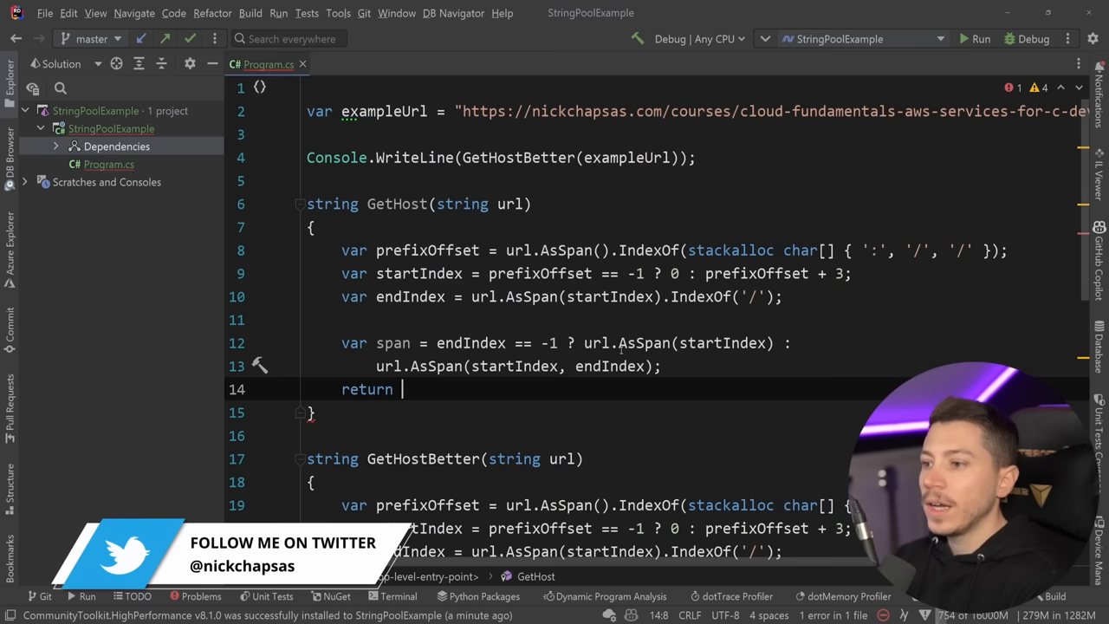
- Return StringPool.Shared.GetOrAdd(span) from GetHost and add a Benchmarks class over two URL params
{"action": "type", "text": "StringPool"}
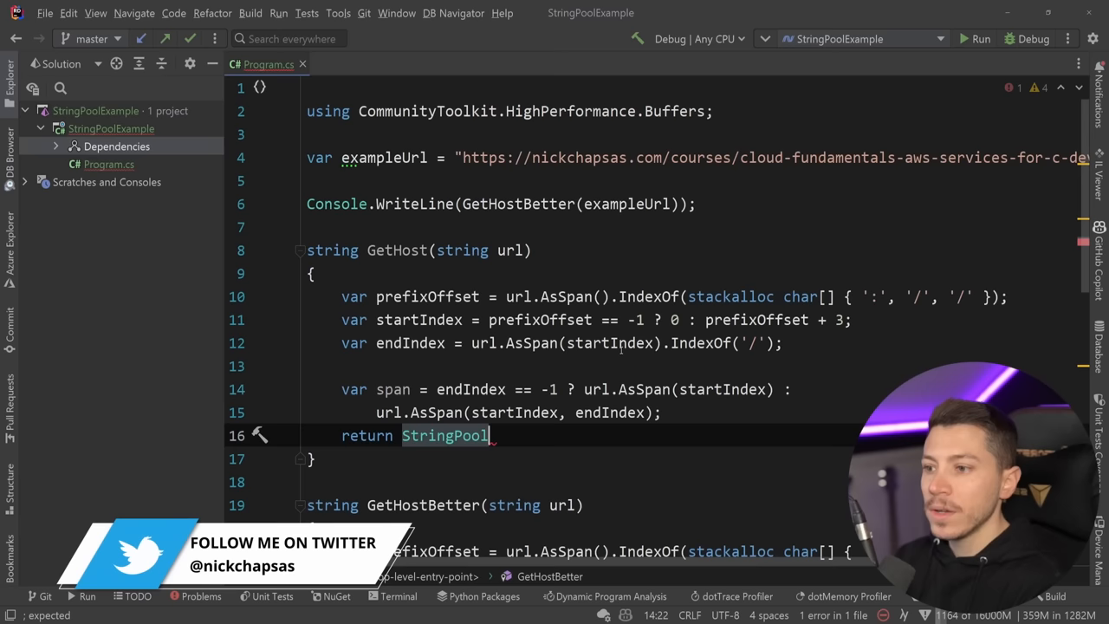
{"action": "type", "text": ".Shared.GetOrAdd(span);"}
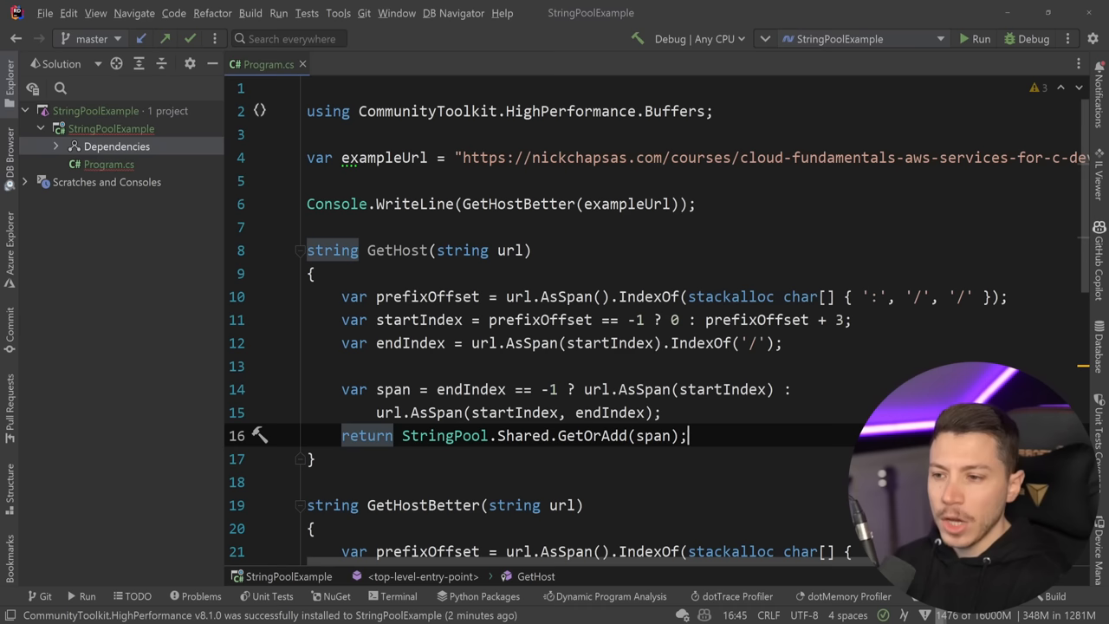
{"action": "left_click", "coordinate": [981, 38]}
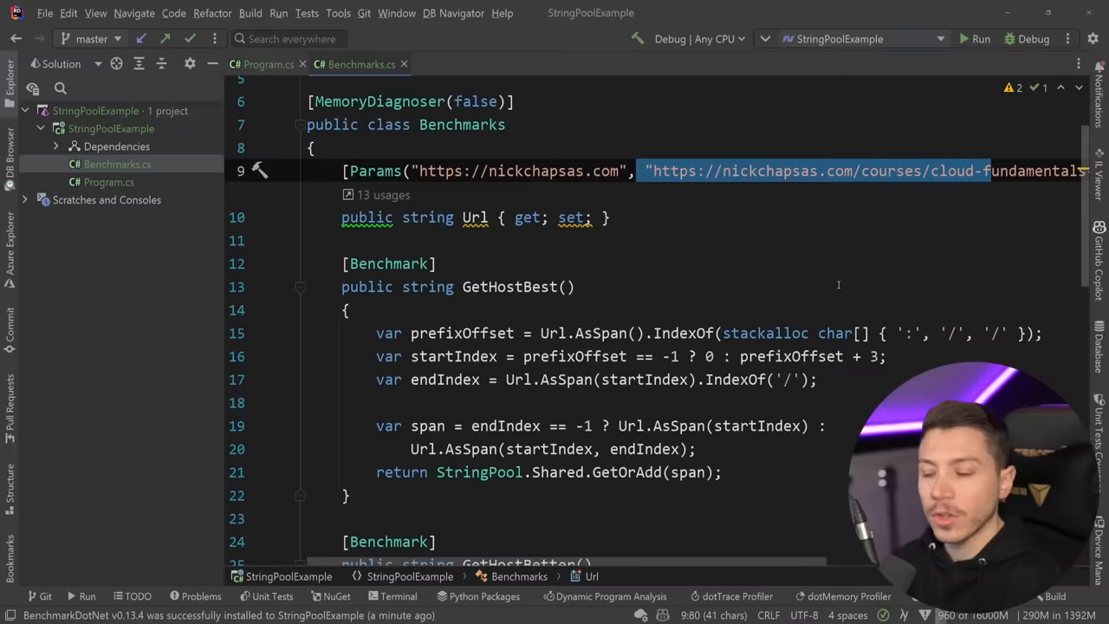
- Run benchmarks in Release: GetHostBest allocates 0 B, GetHostBetter 56 B, GetHostWithUri 192 B
{"action": "scroll", "scroll_direction": "down", "scroll_amount": 3}
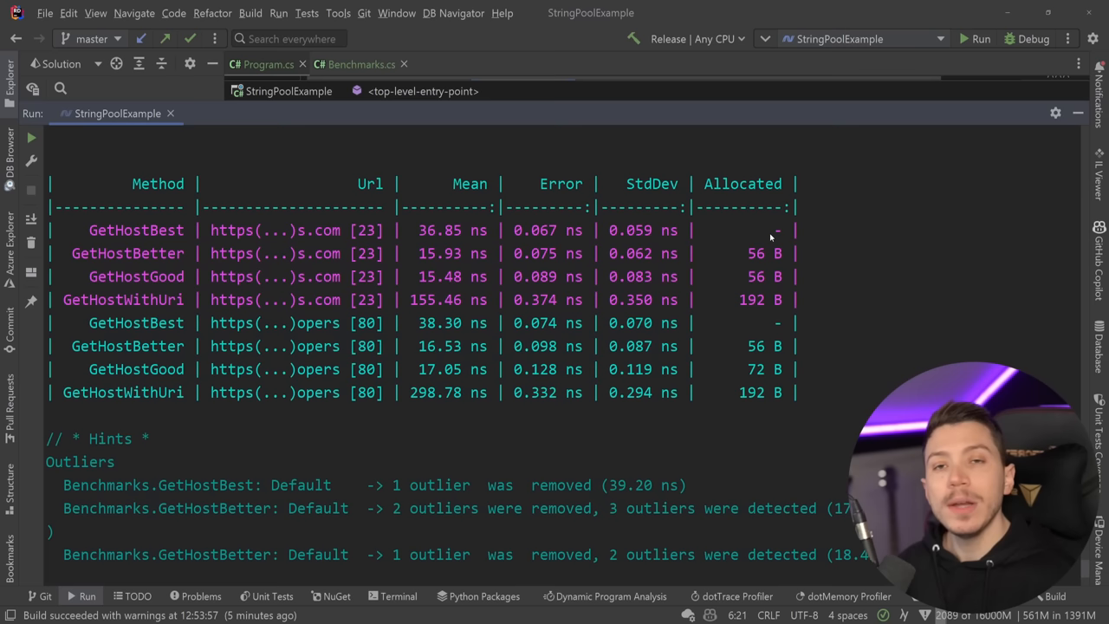
- Review the results table, highlighting GetHostWithUri's 298.78 ns mean, then hide the Run panel
{"action": "double_click", "coordinate": [423, 299]}
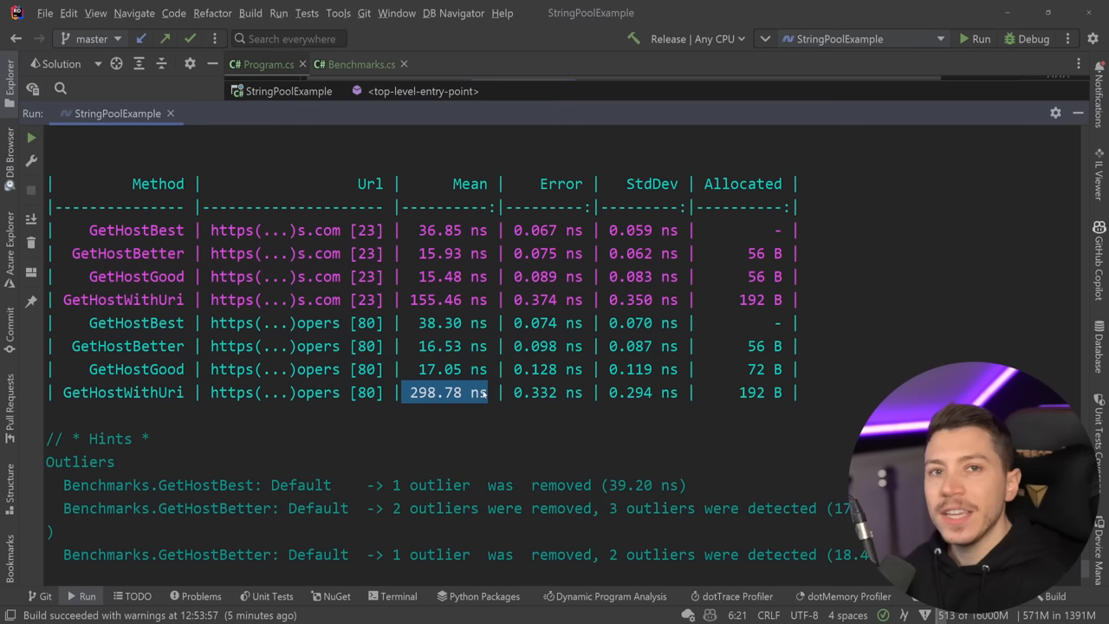
{"action": "left_click", "coordinate": [760, 392]}
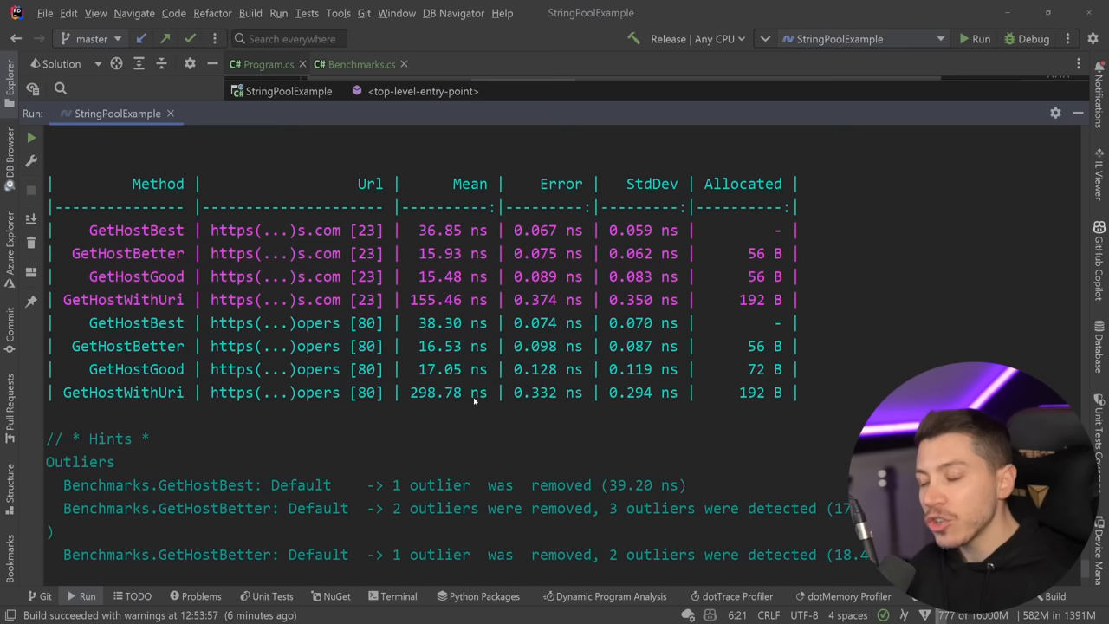
{"action": "mouse_move", "coordinate": [457, 300]}
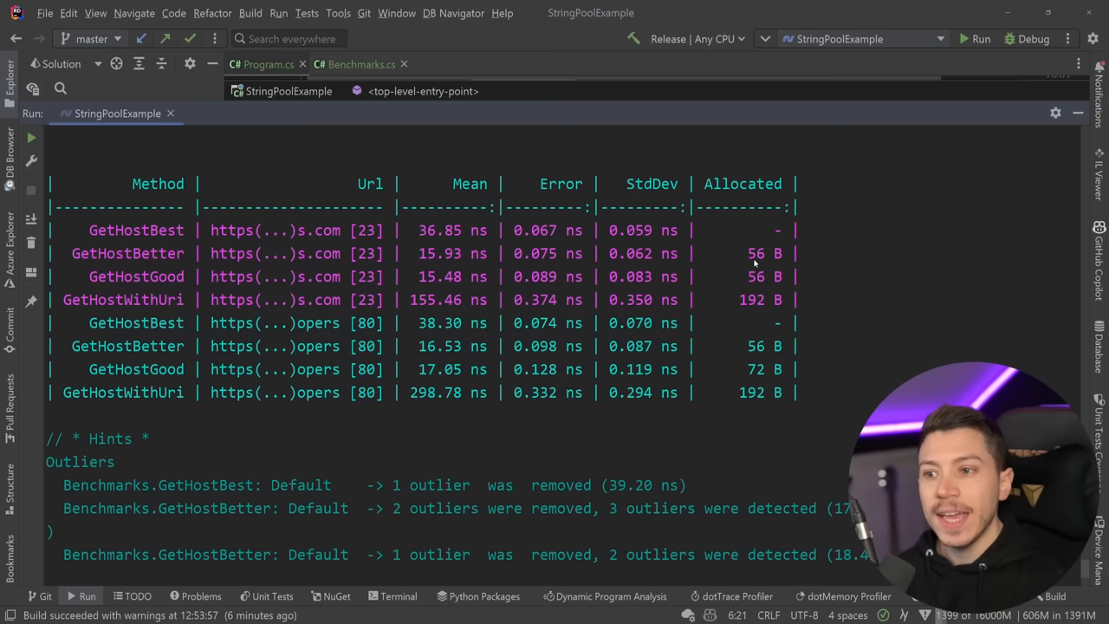
{"action": "mouse_move", "coordinate": [485, 357]}
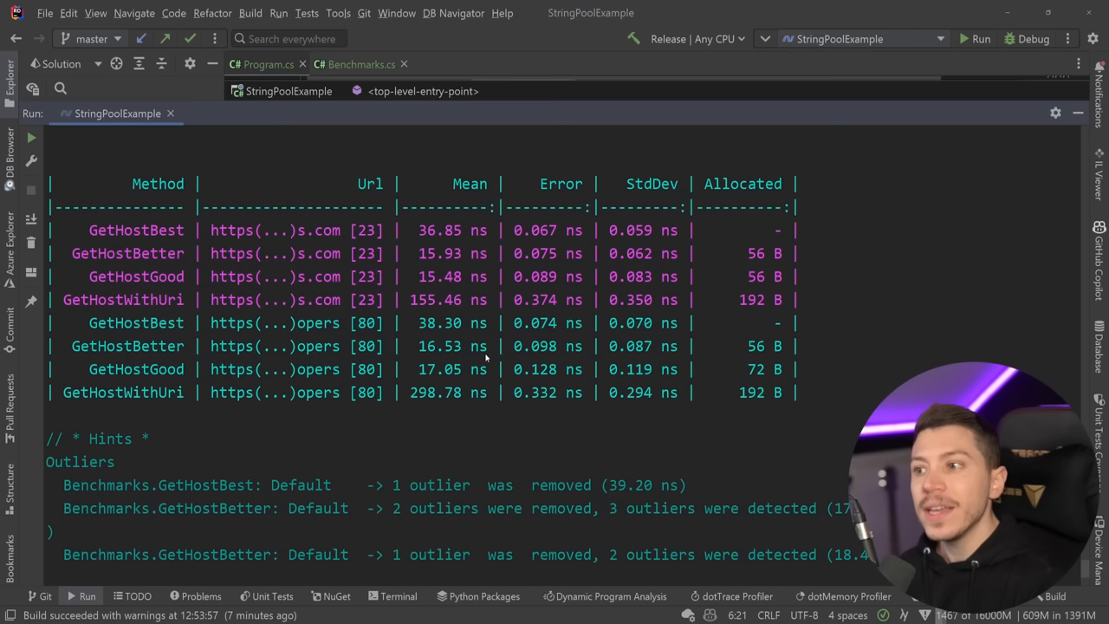
{"action": "double_click", "coordinate": [452, 229]}
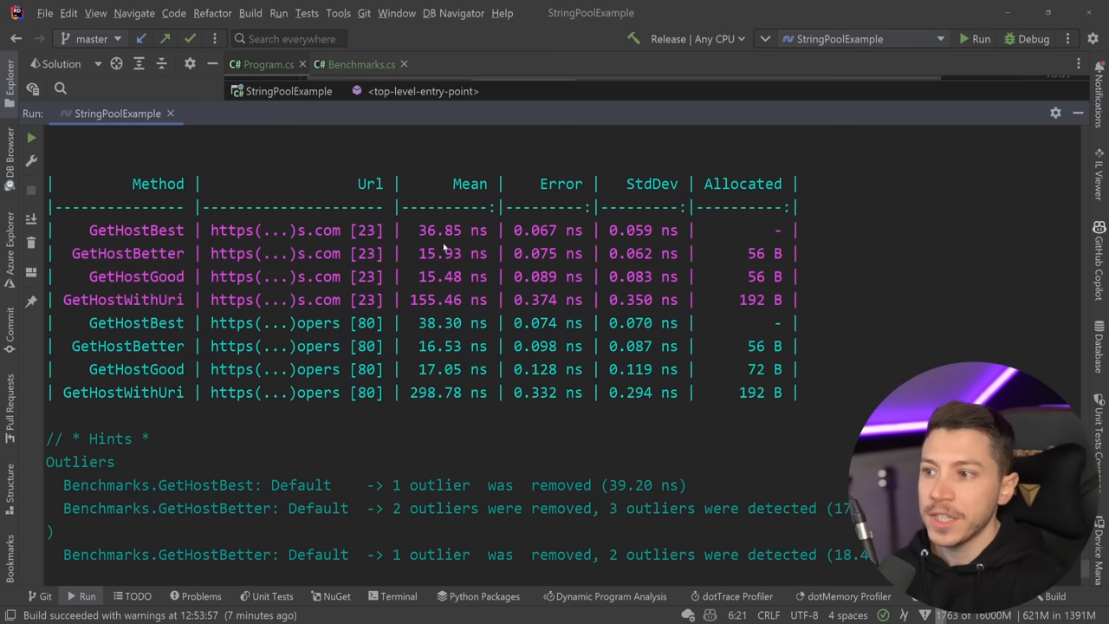
{"action": "left_click", "coordinate": [267, 64]}
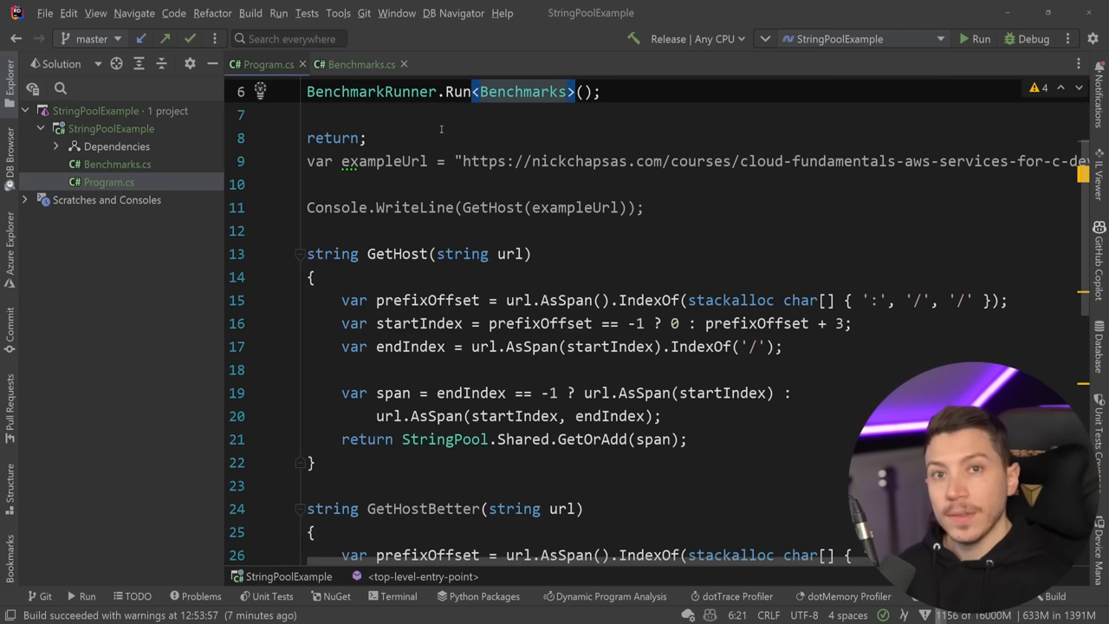